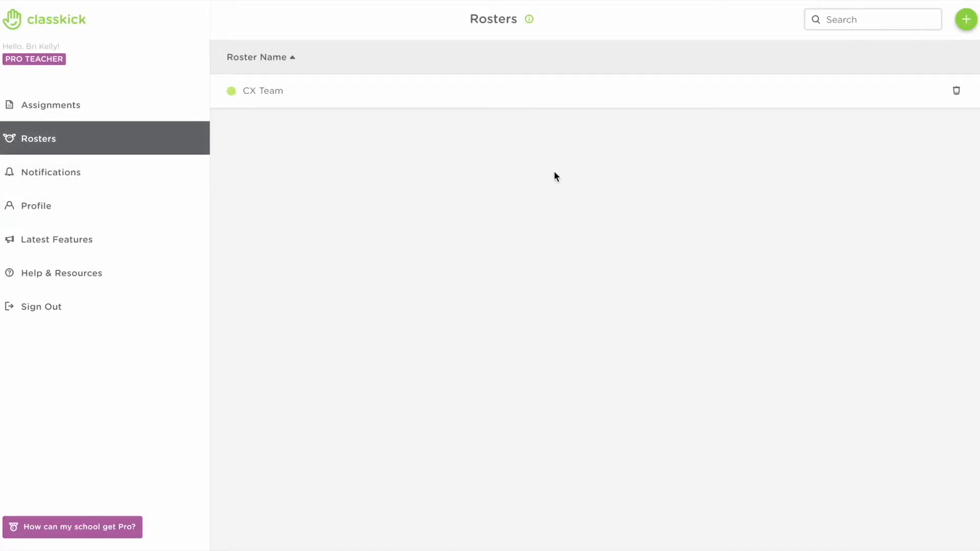
# - Create a new blank roster named 'Sample Roster 1' and set its colour to blue
pyautogui.click(979, 19)
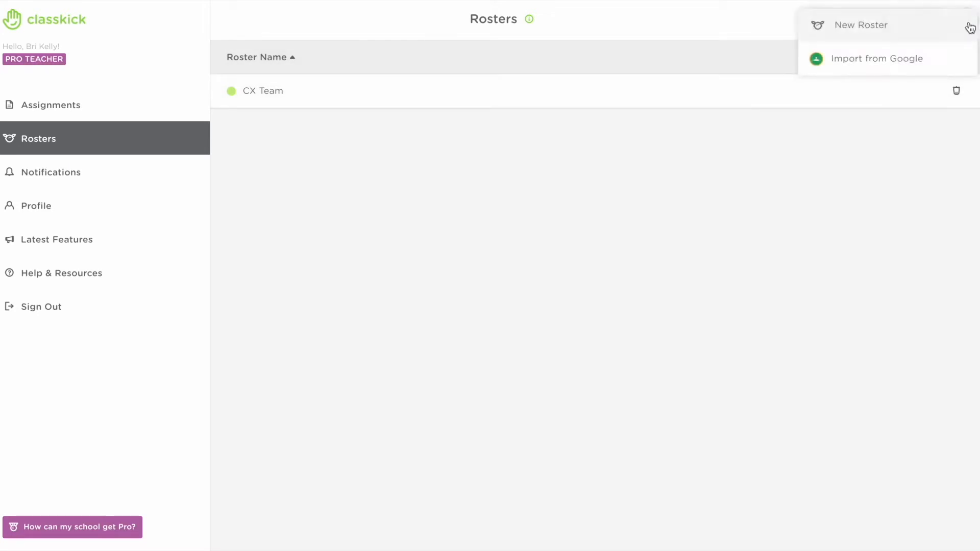
pyautogui.click(264, 90)
pyautogui.write('S')
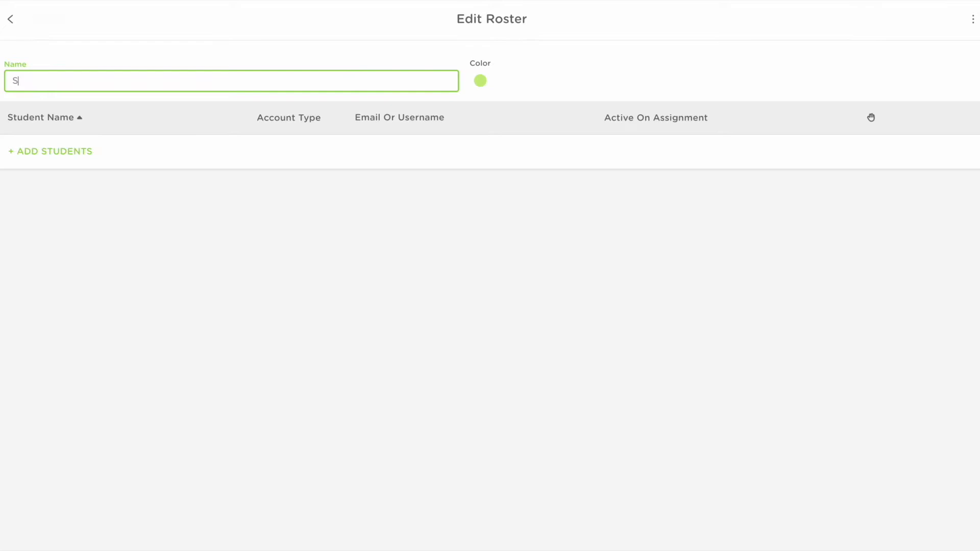
pyautogui.write('ample Roster')
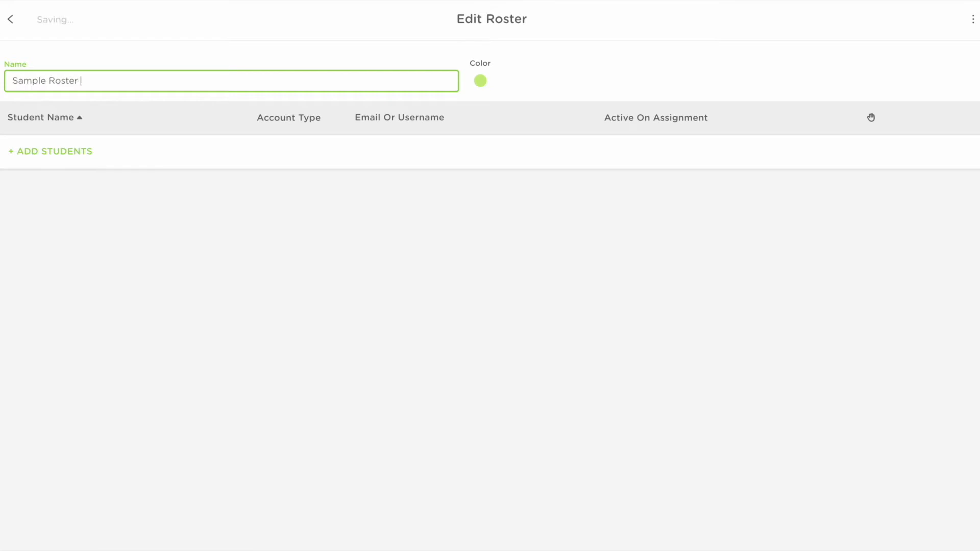
pyautogui.click(480, 80)
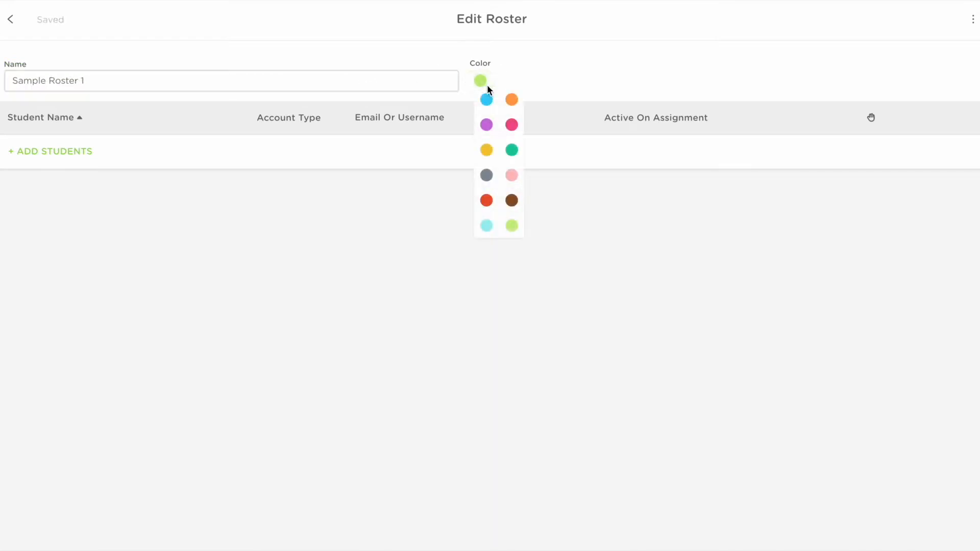
pyautogui.click(486, 99)
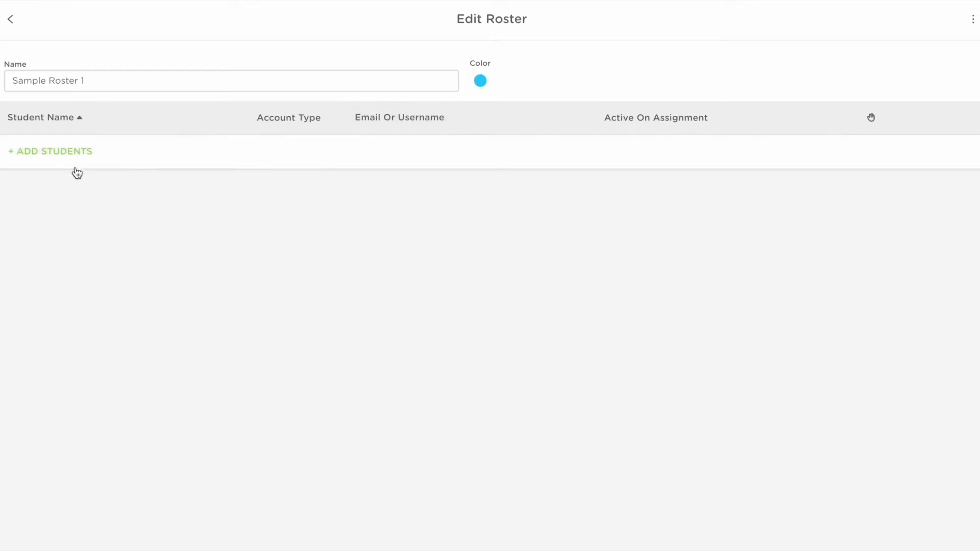
# - Add basic students Ashley and Brian to Sample Roster 1
pyautogui.click(51, 151)
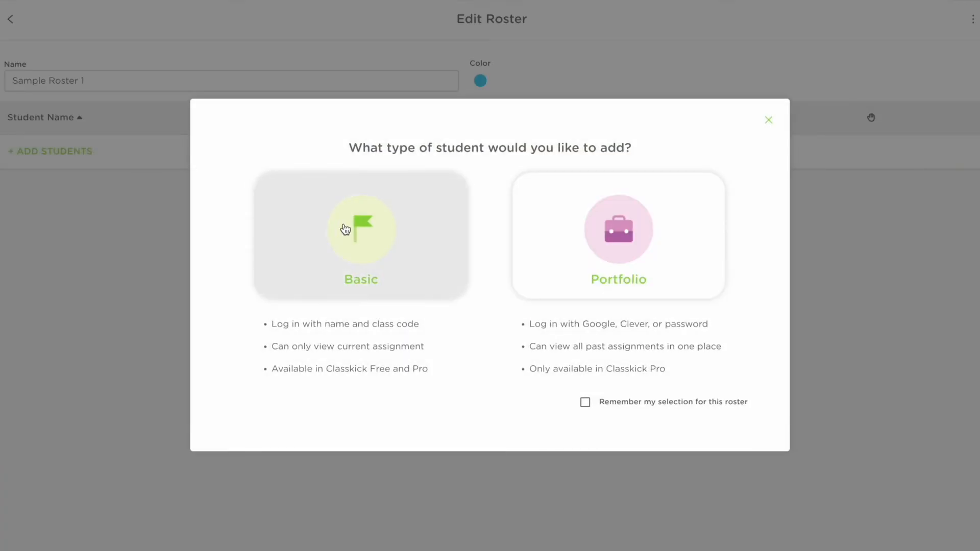
pyautogui.click(346, 228)
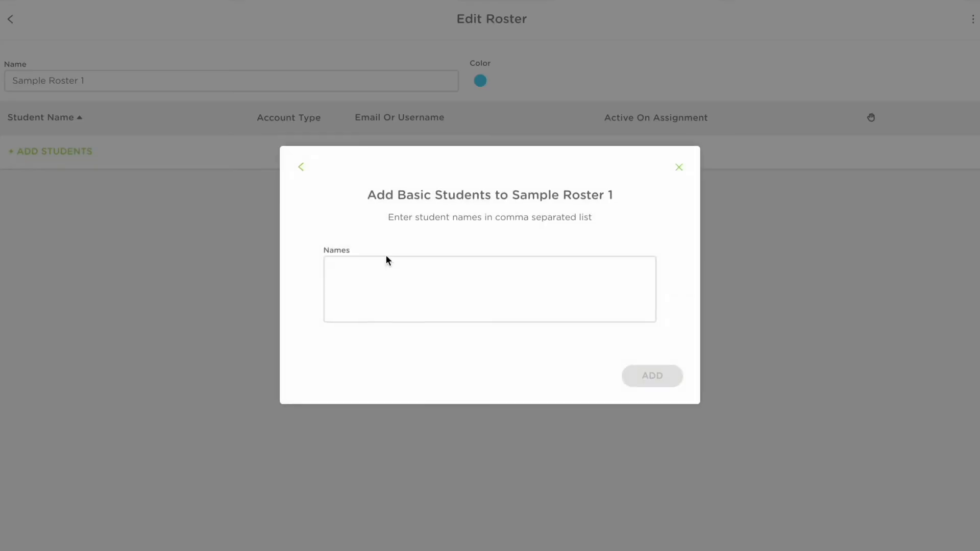
pyautogui.write('Ashley')
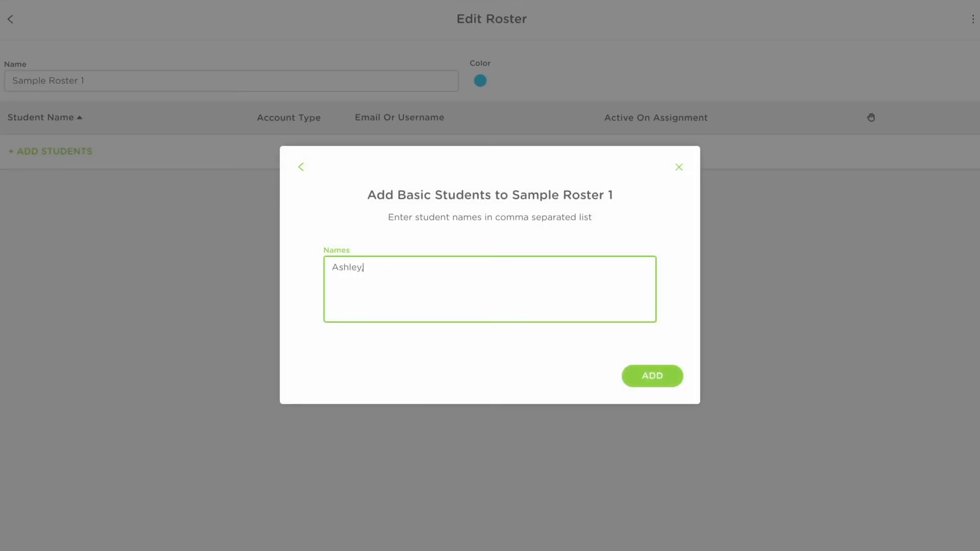
pyautogui.write(', Brian')
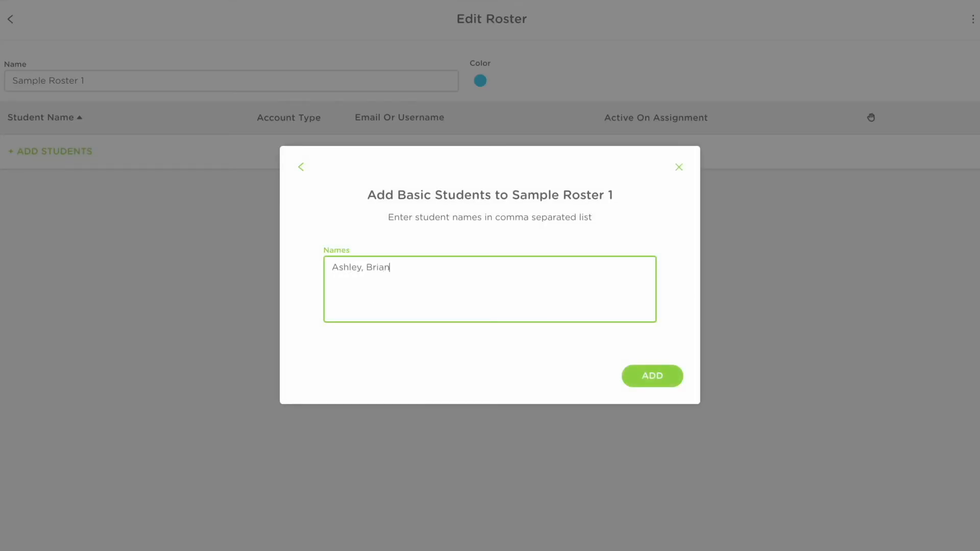
pyautogui.click(652, 376)
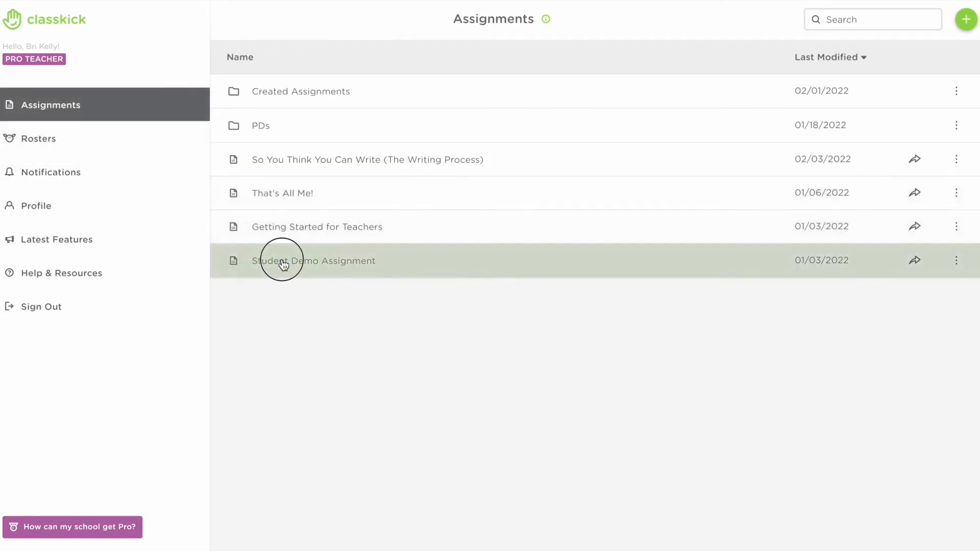
# - From Student Demo Assignment's Assign view, start a new roster named 'Sample Roster 2'
pyautogui.click(285, 262)
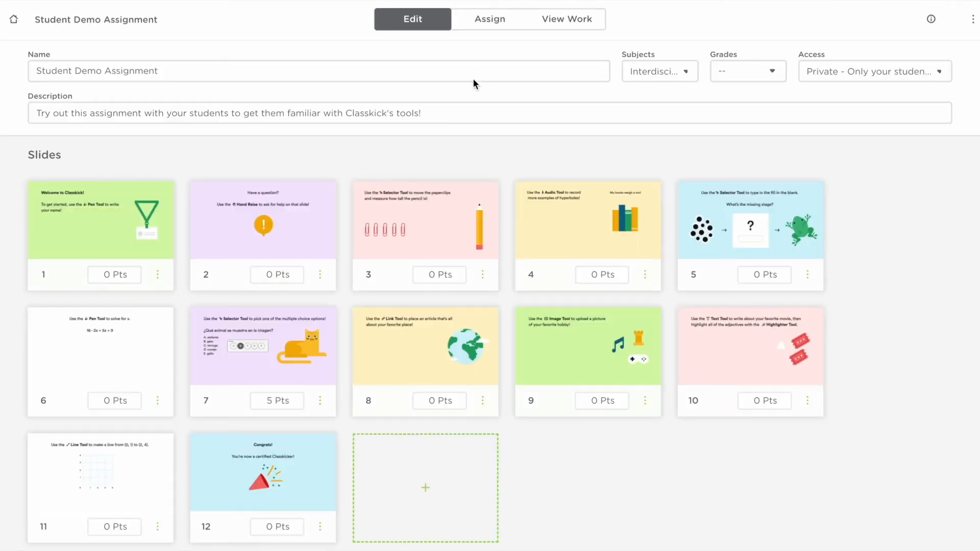
pyautogui.click(491, 18)
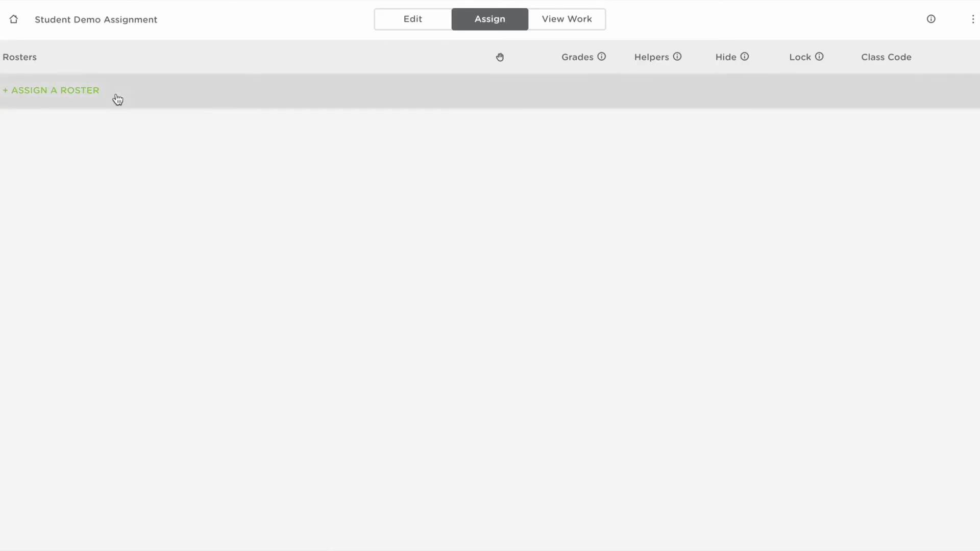
pyautogui.click(51, 90)
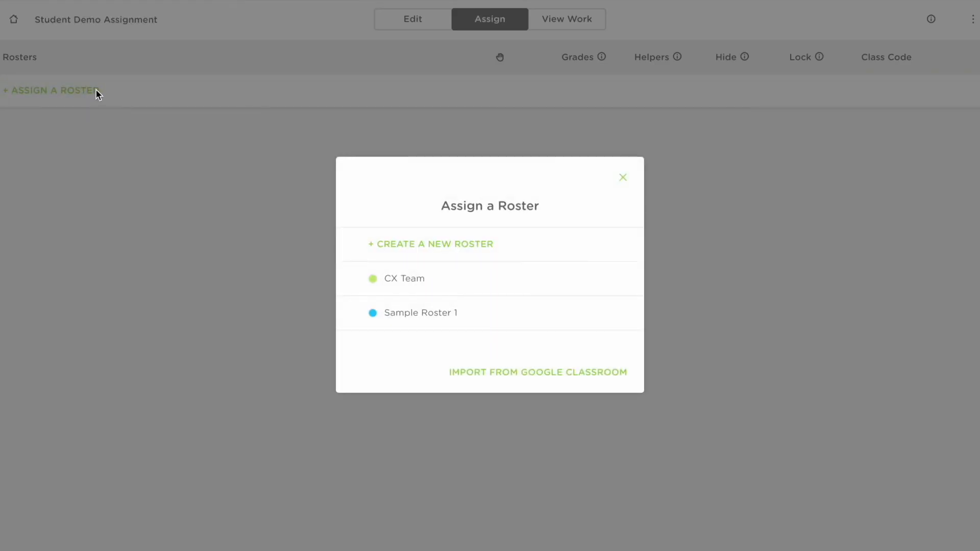
pyautogui.click(431, 244)
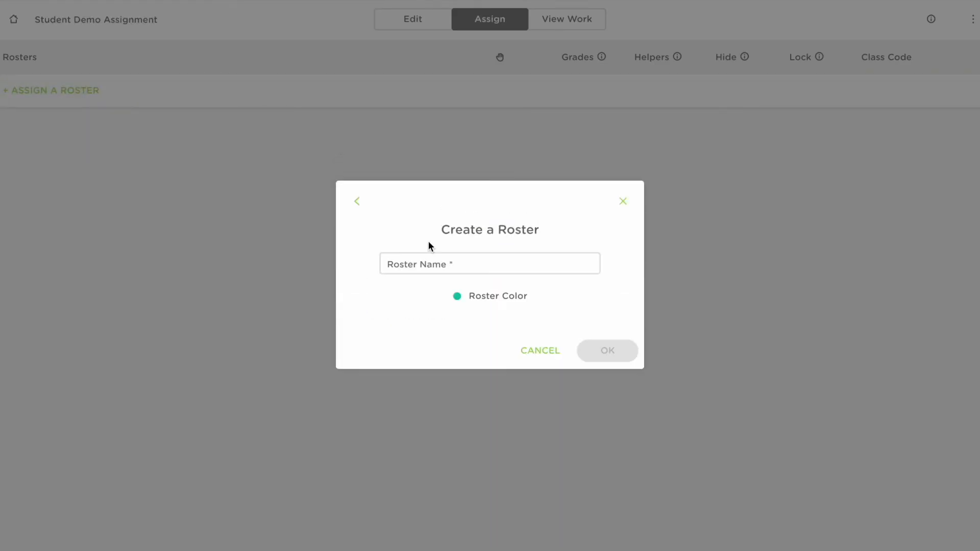
pyautogui.write('Sample Roster 2')
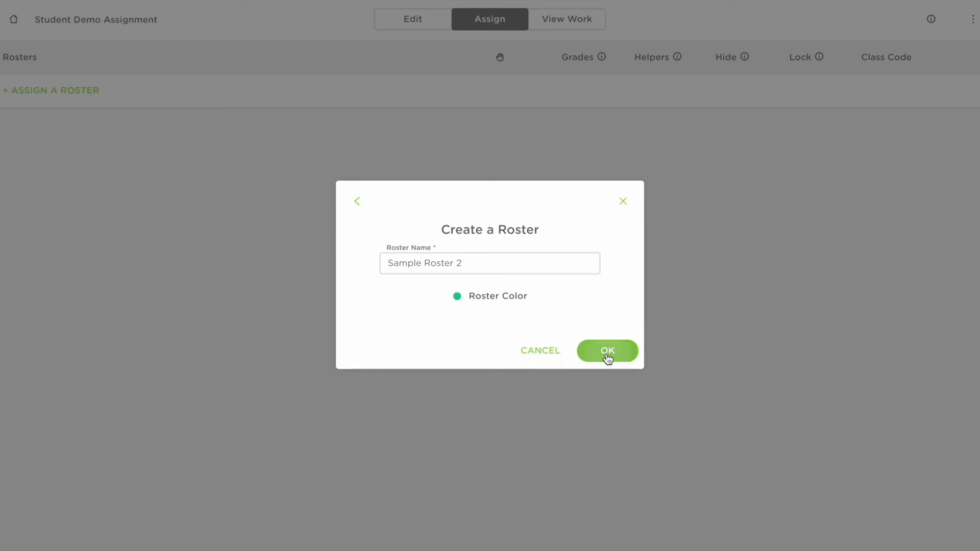
# - Confirm Sample Roster 2, view its class code 2VK DXB enlarged, and dismiss it
pyautogui.click(607, 352)
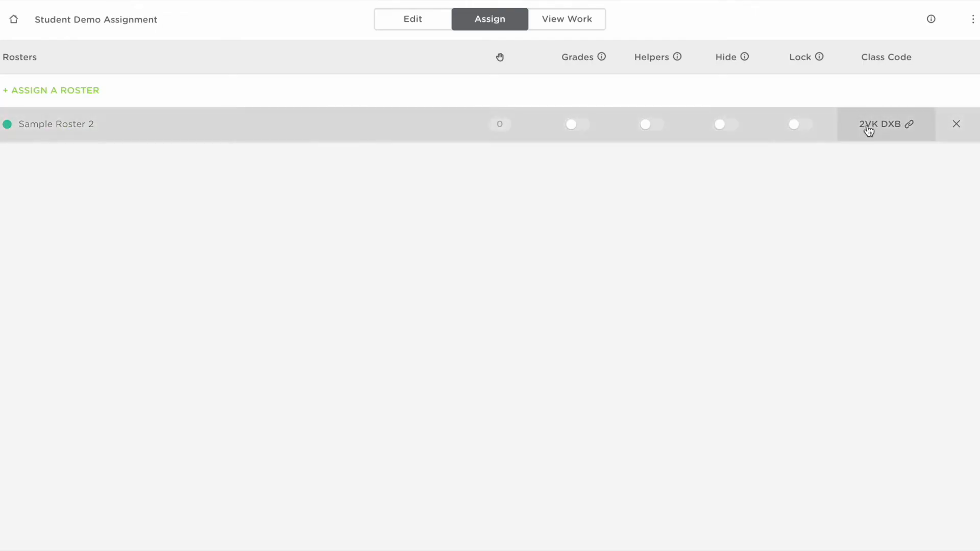
pyautogui.click(884, 124)
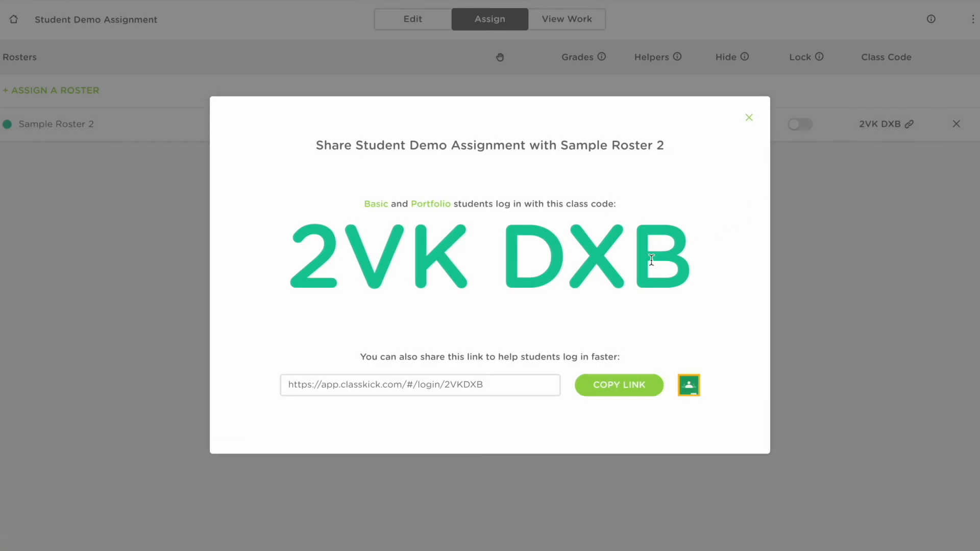
pyautogui.click(749, 116)
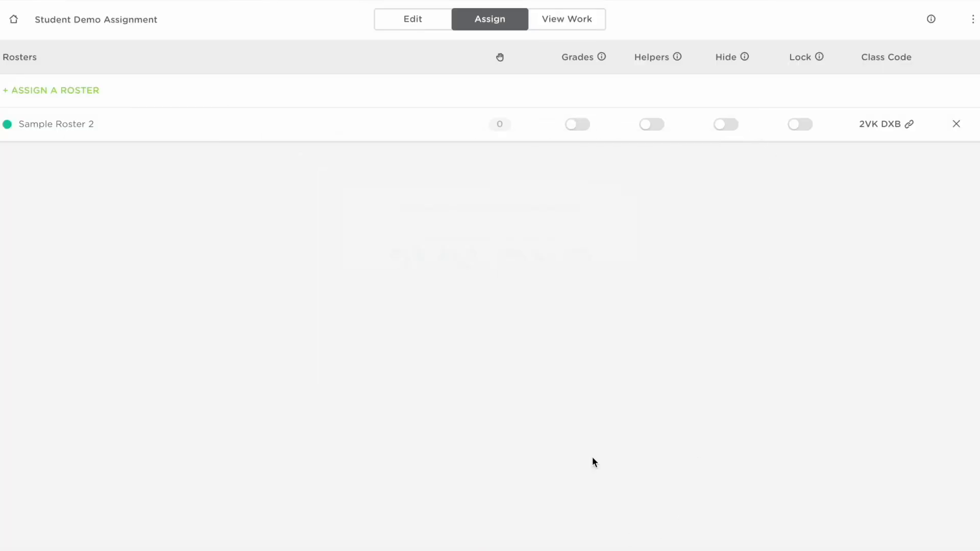